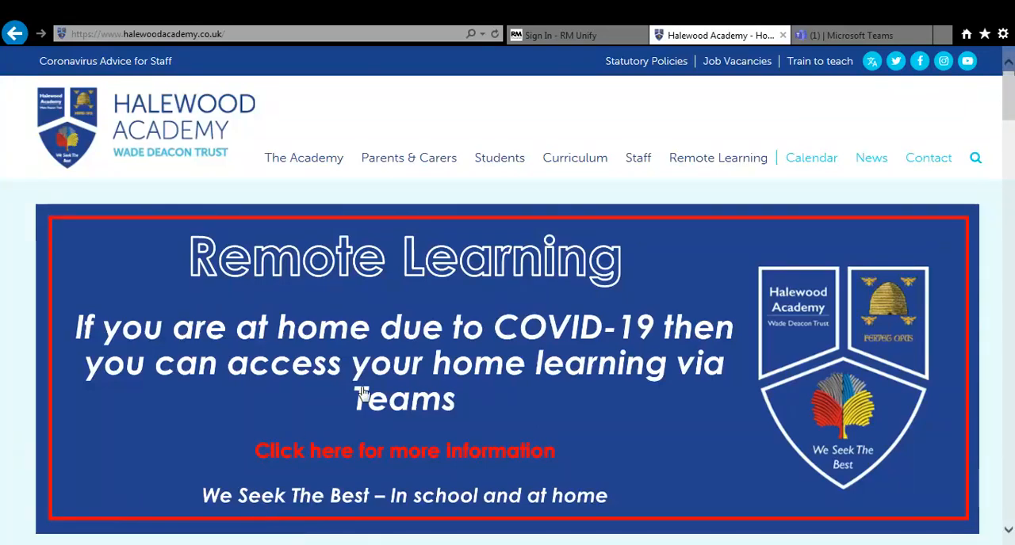
{"action": "mouse_move", "coordinate": [656, 536]}
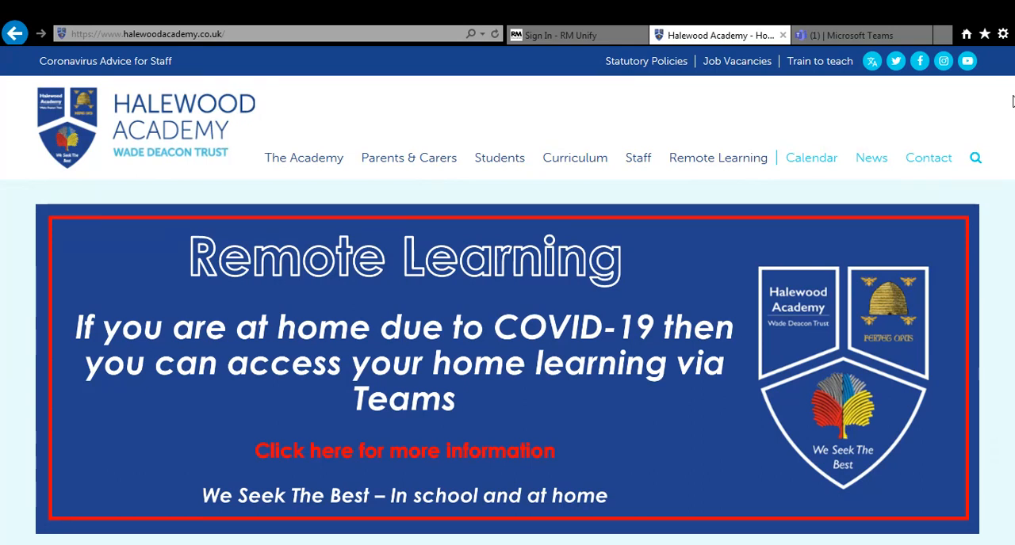
Step: Add the missing '19' prefix to the RM Unify username and re-enter the password
{"action": "scroll", "scroll_direction": "down", "scroll_amount": 3}
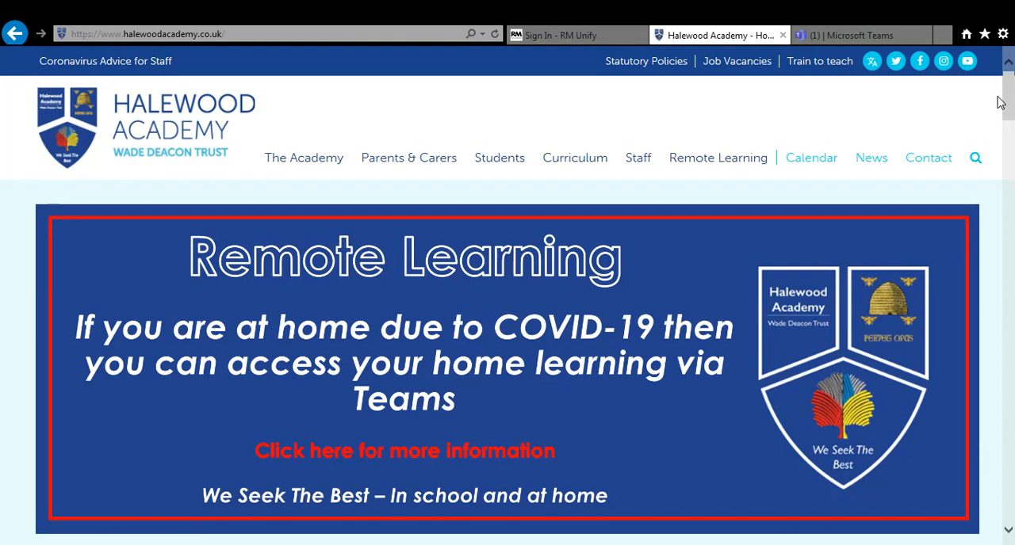
{"action": "mouse_move", "coordinate": [1006, 101]}
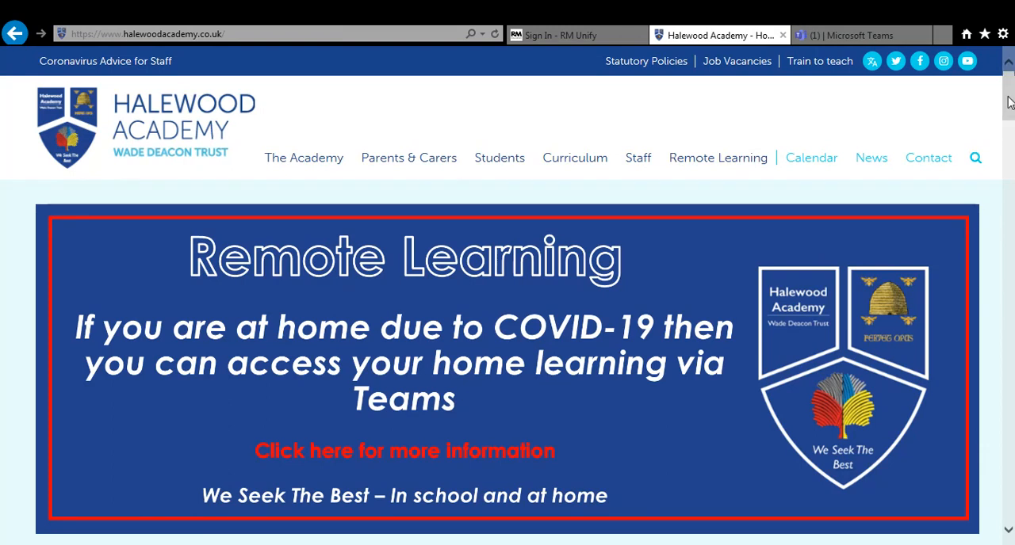
{"action": "mouse_move", "coordinate": [764, 114]}
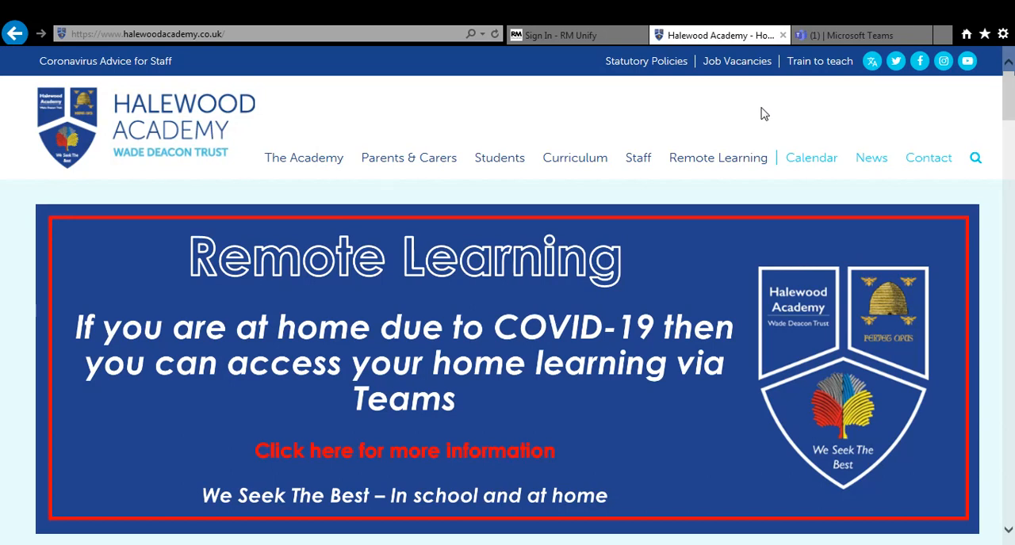
{"action": "mouse_move", "coordinate": [577, 119]}
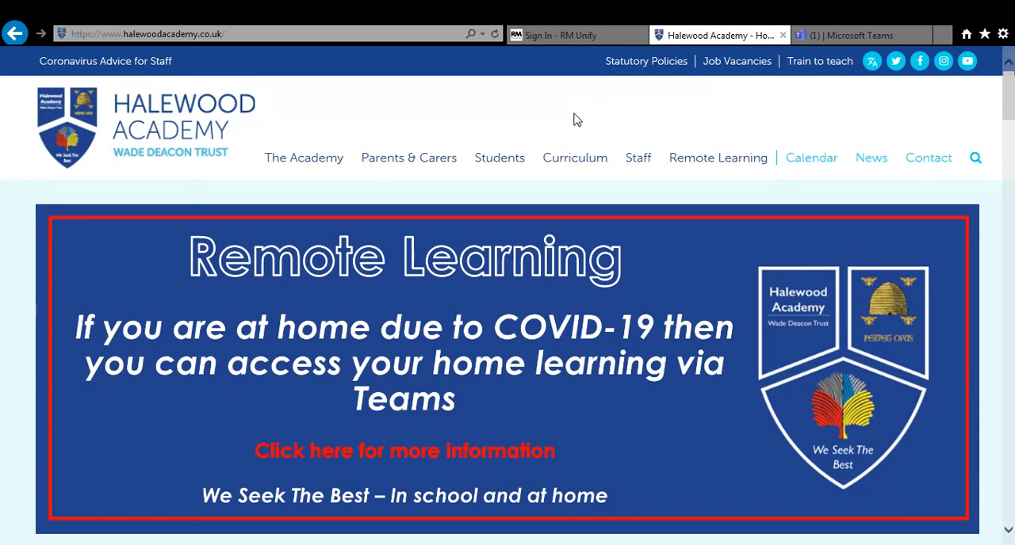
{"action": "mouse_move", "coordinate": [536, 128]}
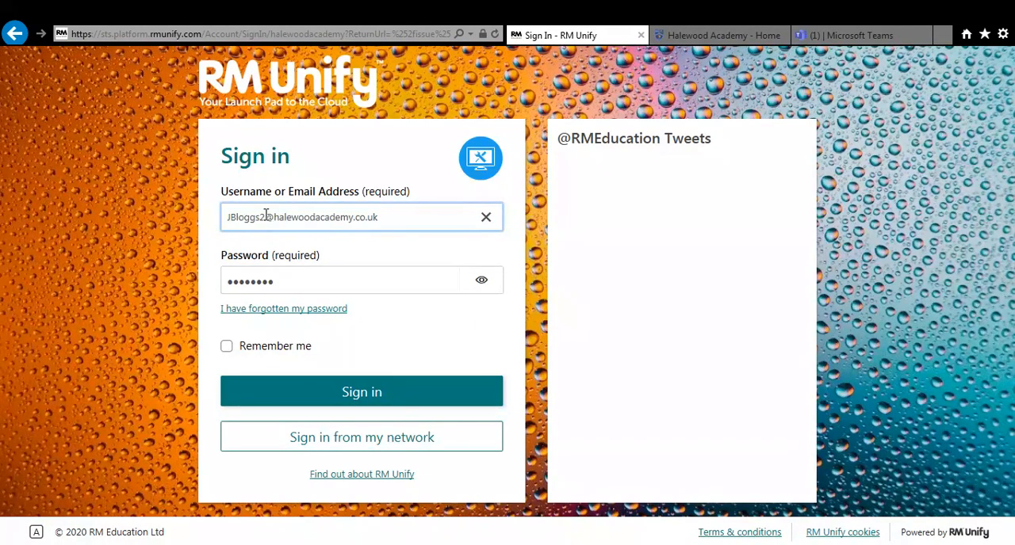
{"action": "double_click", "coordinate": [246, 217]}
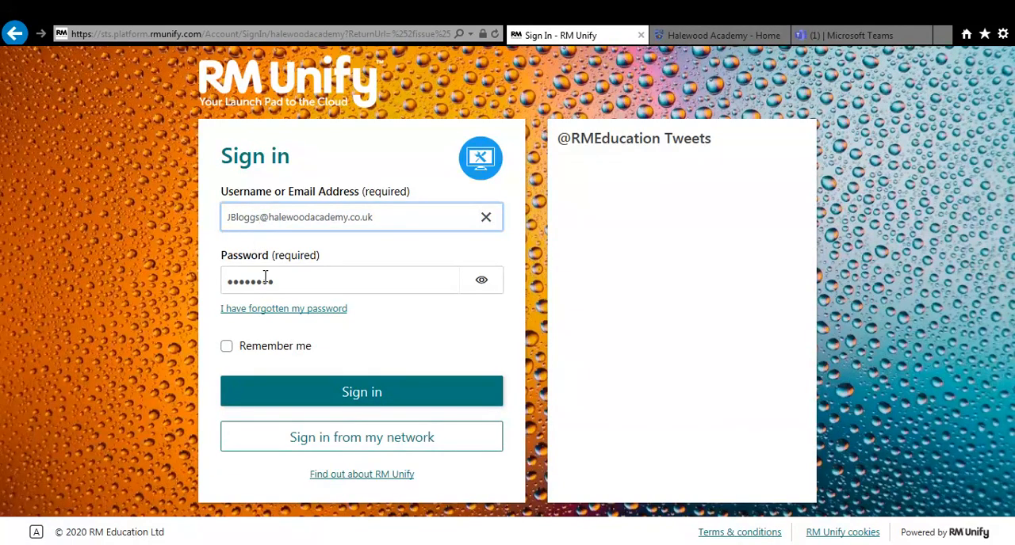
{"action": "type", "text": "19"}
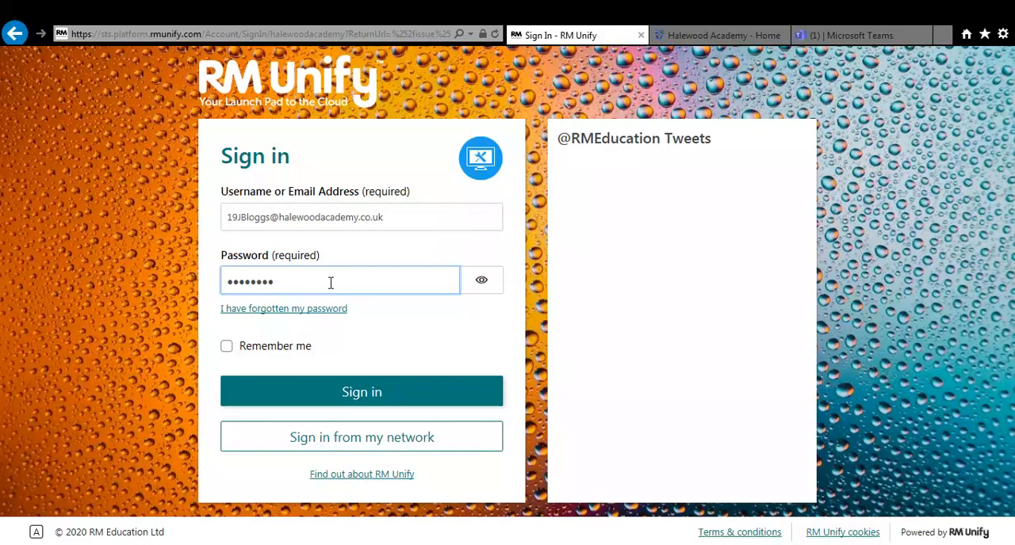
{"action": "type", "text": "•"}
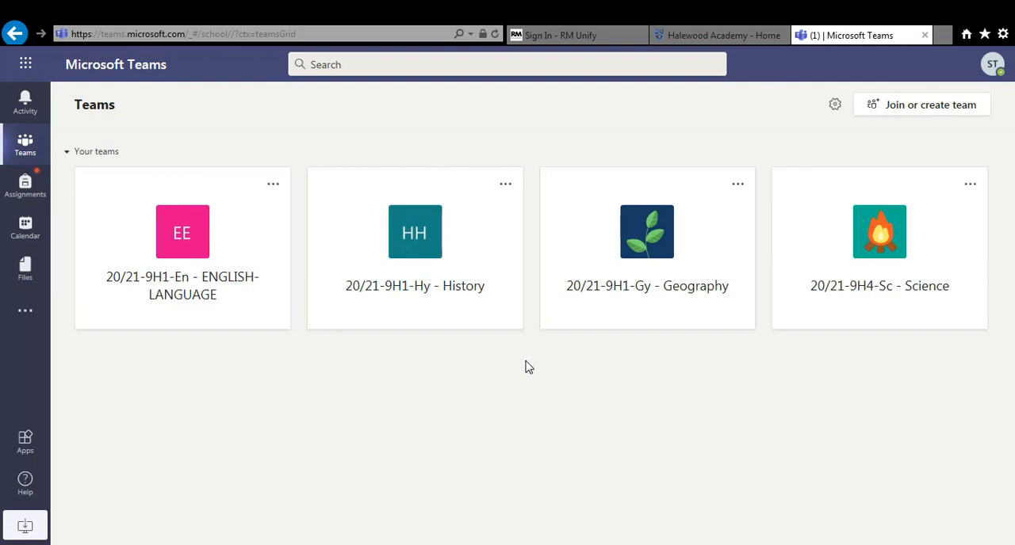
{"action": "mouse_move", "coordinate": [499, 403]}
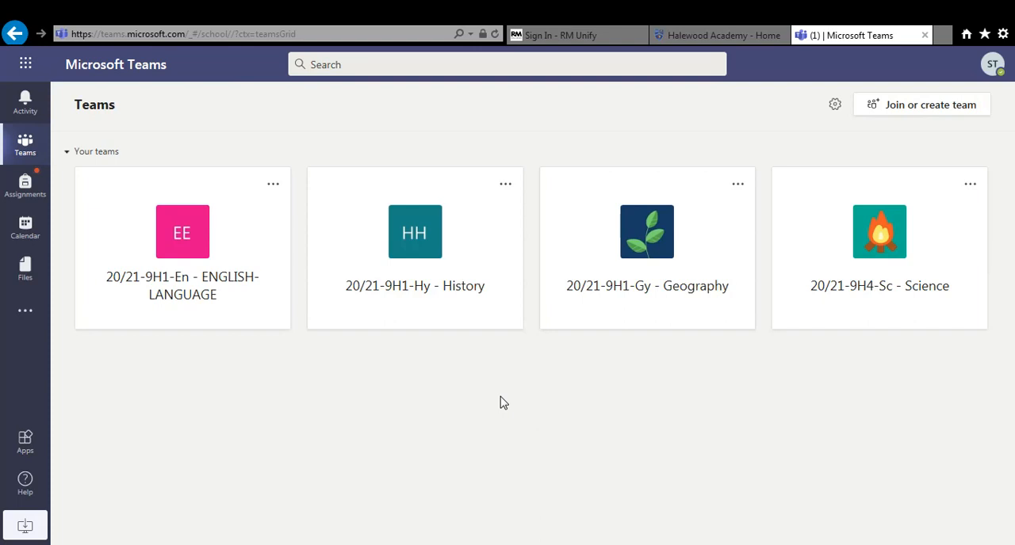
{"action": "mouse_move", "coordinate": [209, 261]}
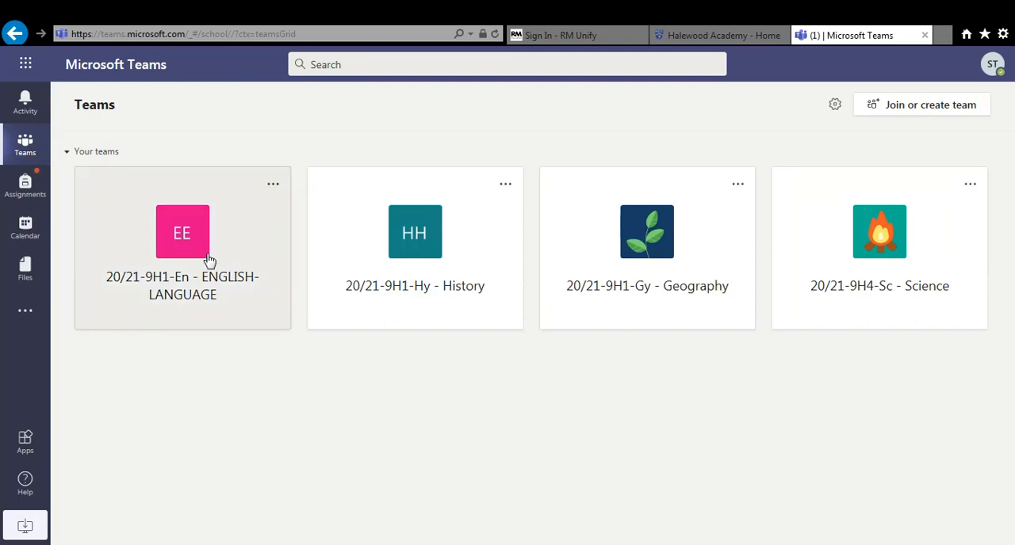
{"action": "mouse_move", "coordinate": [780, 370]}
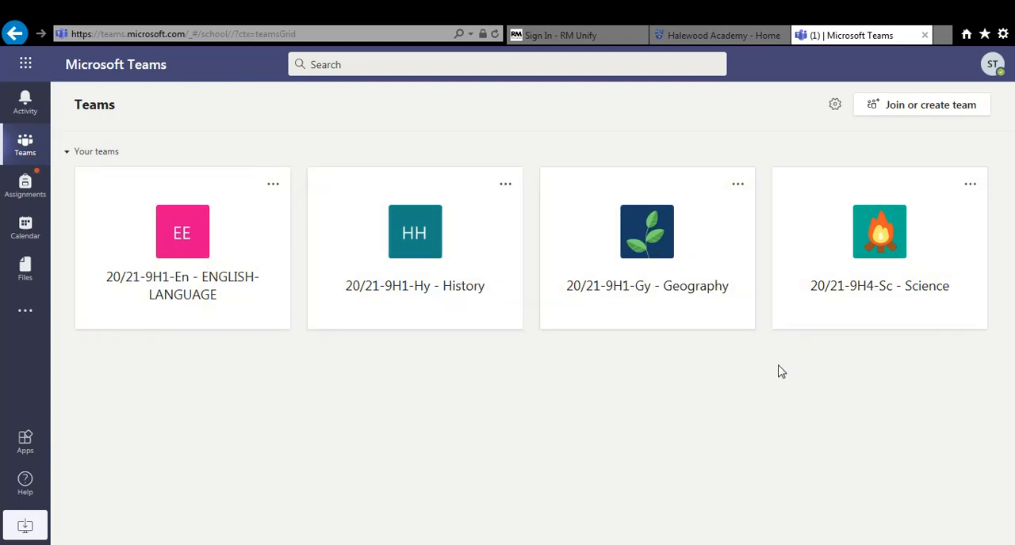
{"action": "mouse_move", "coordinate": [190, 421]}
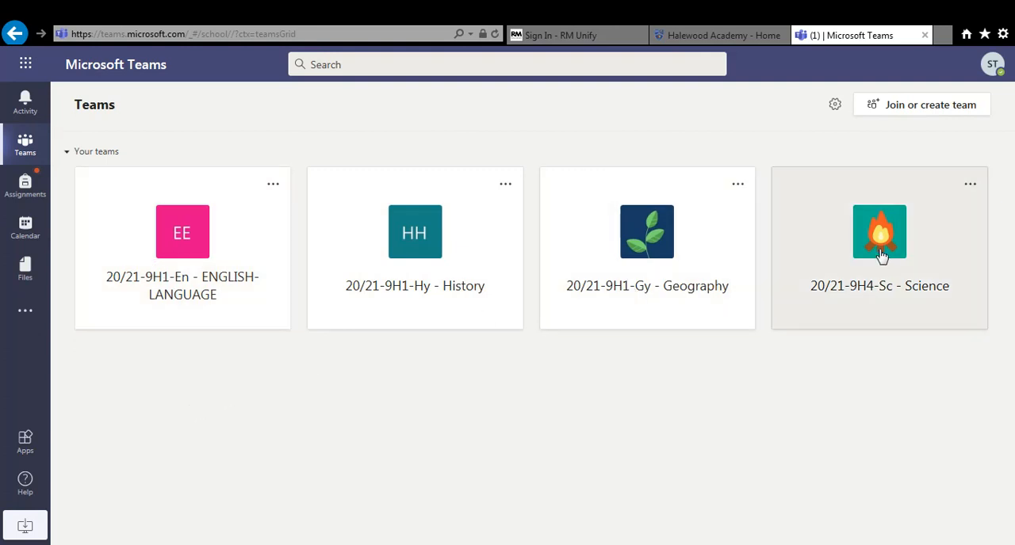
Step: Select the 20/21-9H4-Sc - Science class team tile from the teams grid
{"action": "left_click", "coordinate": [878, 231]}
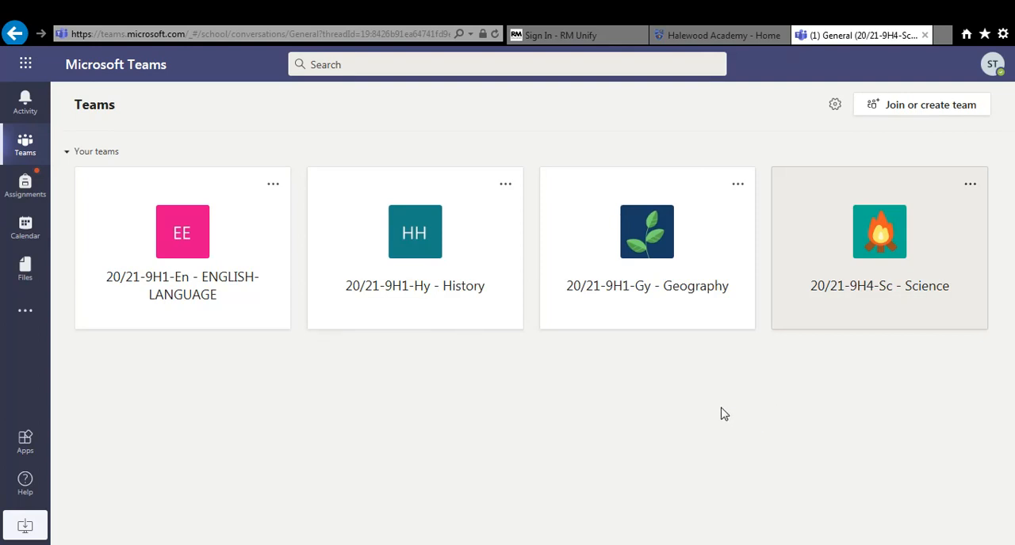
Step: View the Rocks Assignment from the Science team's General channel posts
{"action": "left_click", "coordinate": [879, 231]}
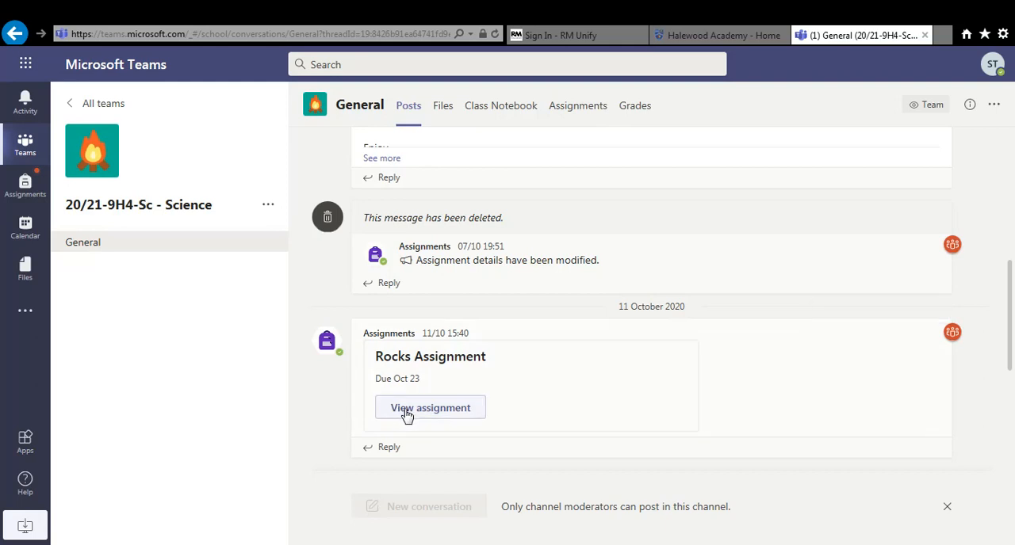
{"action": "left_click", "coordinate": [432, 408]}
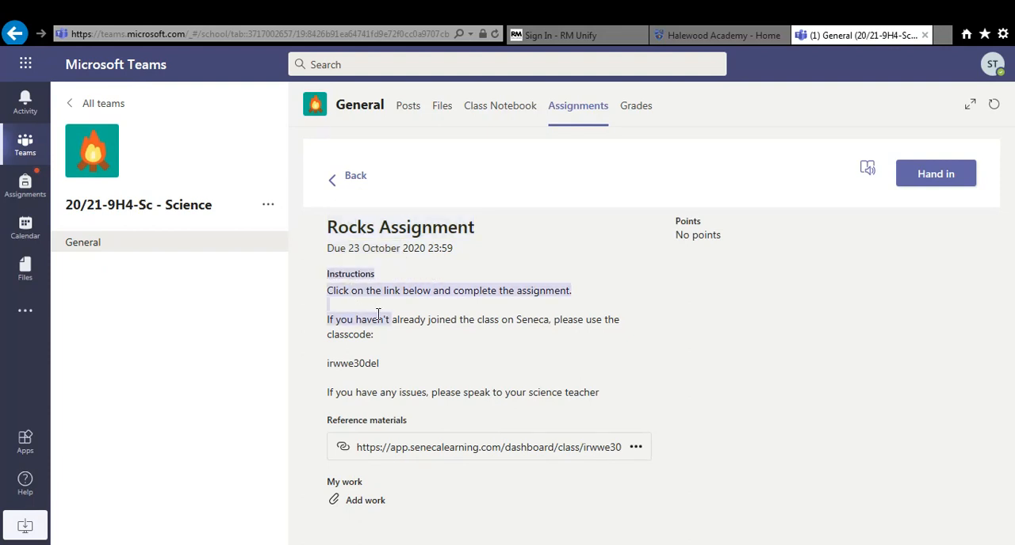
{"action": "left_click_drag", "start_coordinate": [377, 314], "coordinate": [615, 395]}
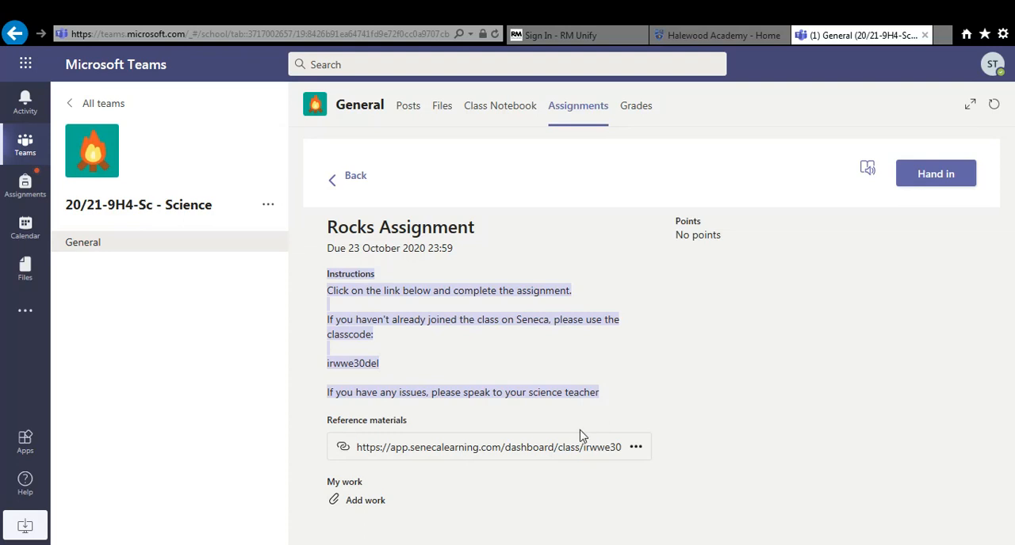
{"action": "mouse_move", "coordinate": [574, 450]}
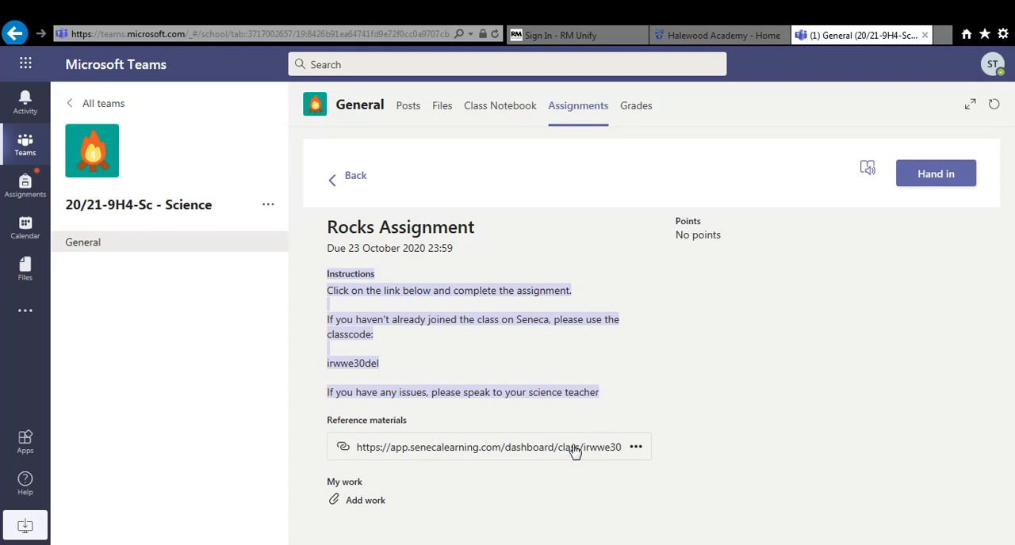
{"action": "mouse_move", "coordinate": [577, 475]}
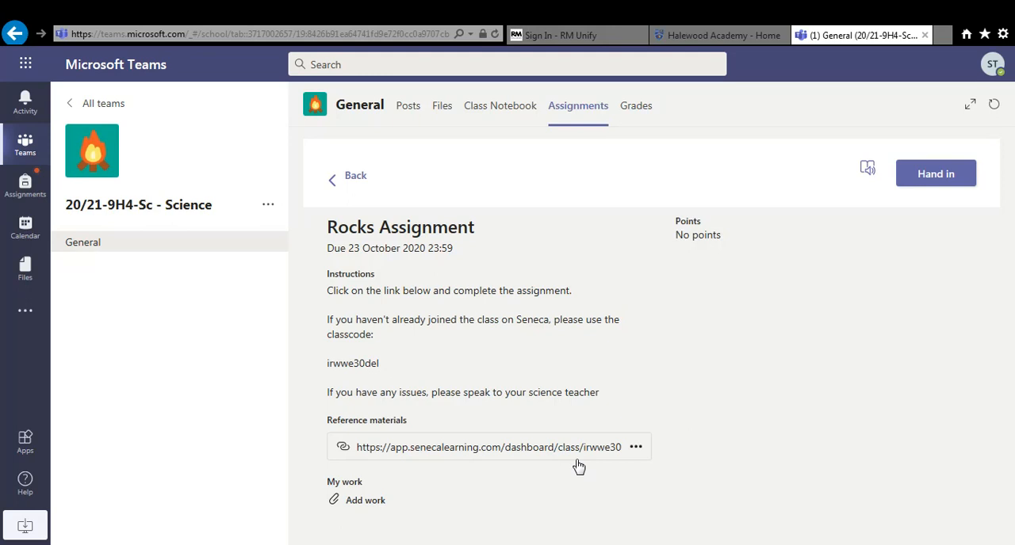
{"action": "mouse_move", "coordinate": [583, 507]}
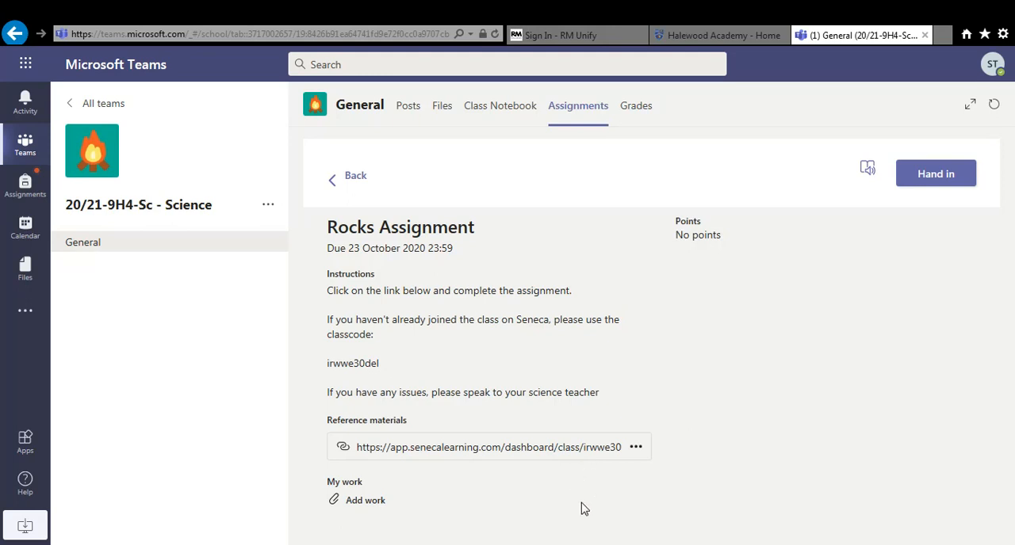
{"action": "mouse_move", "coordinate": [536, 488]}
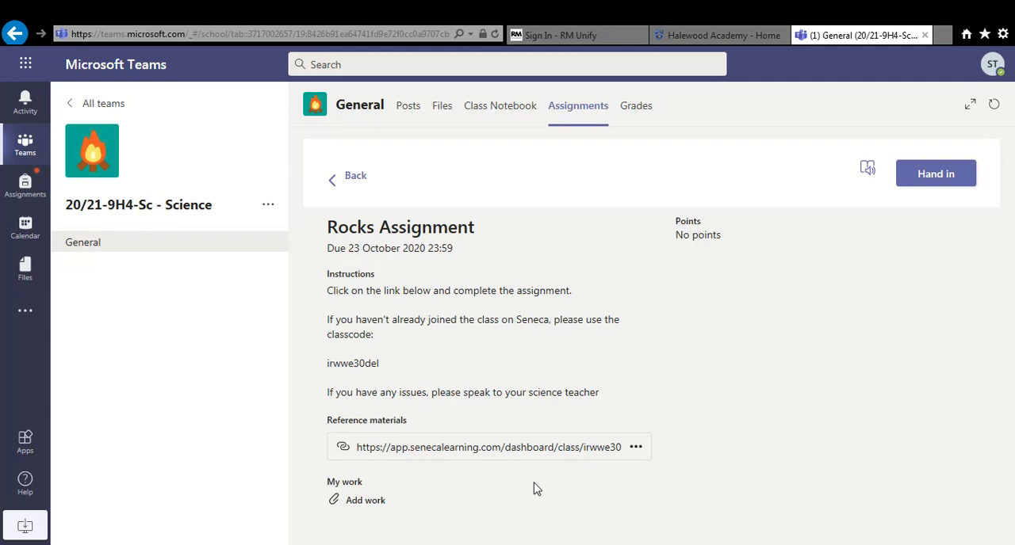
{"action": "mouse_move", "coordinate": [504, 457]}
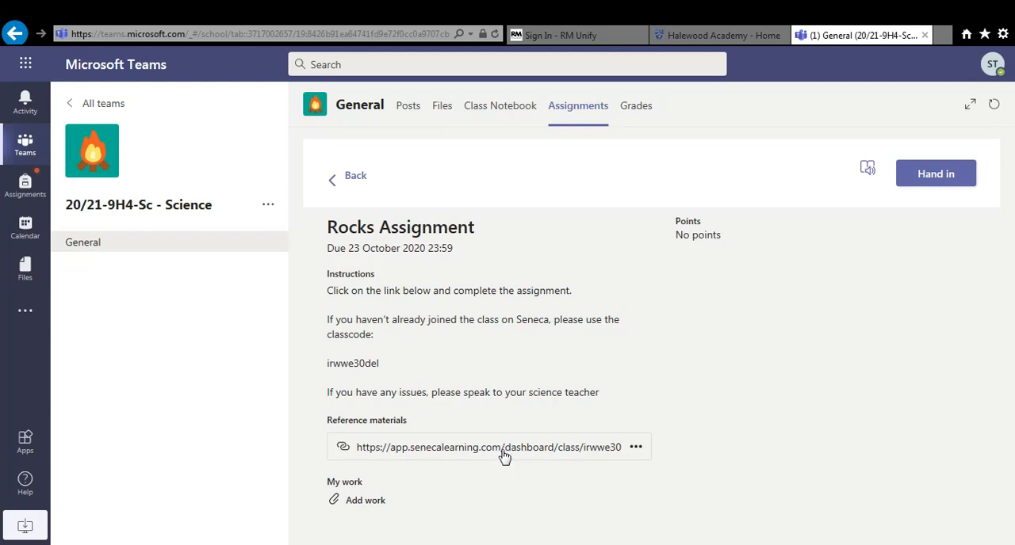
{"action": "mouse_move", "coordinate": [498, 458]}
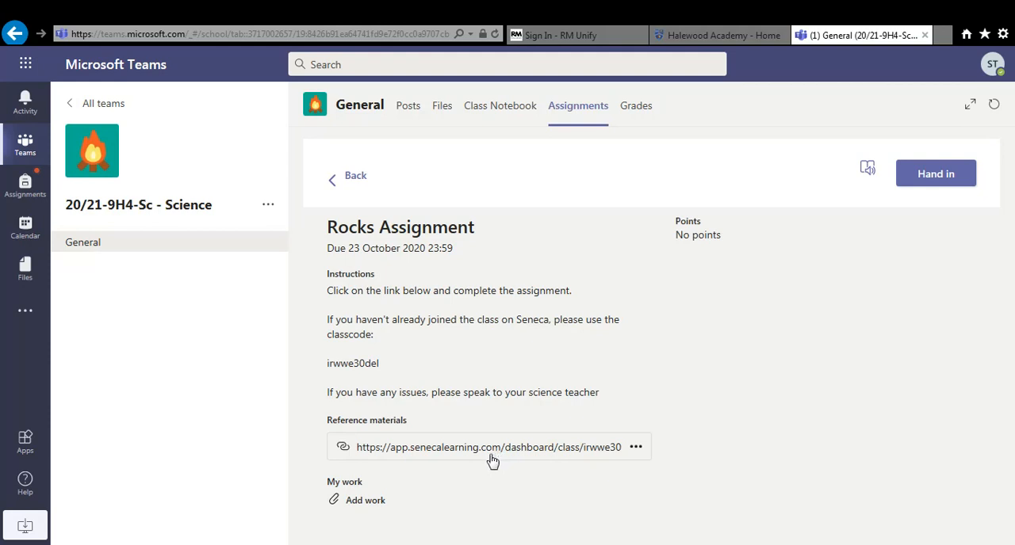
{"action": "mouse_move", "coordinate": [456, 476]}
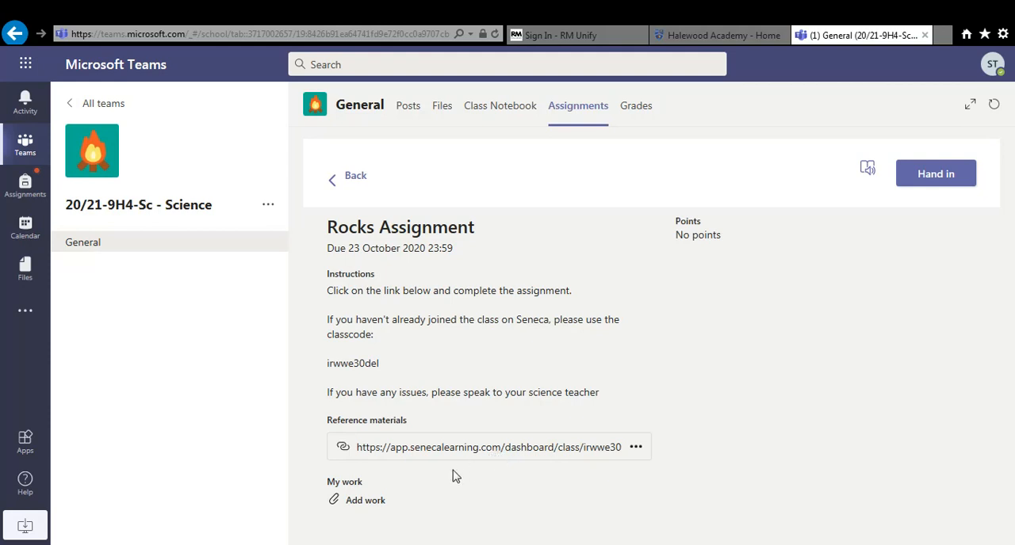
{"action": "mouse_move", "coordinate": [379, 490]}
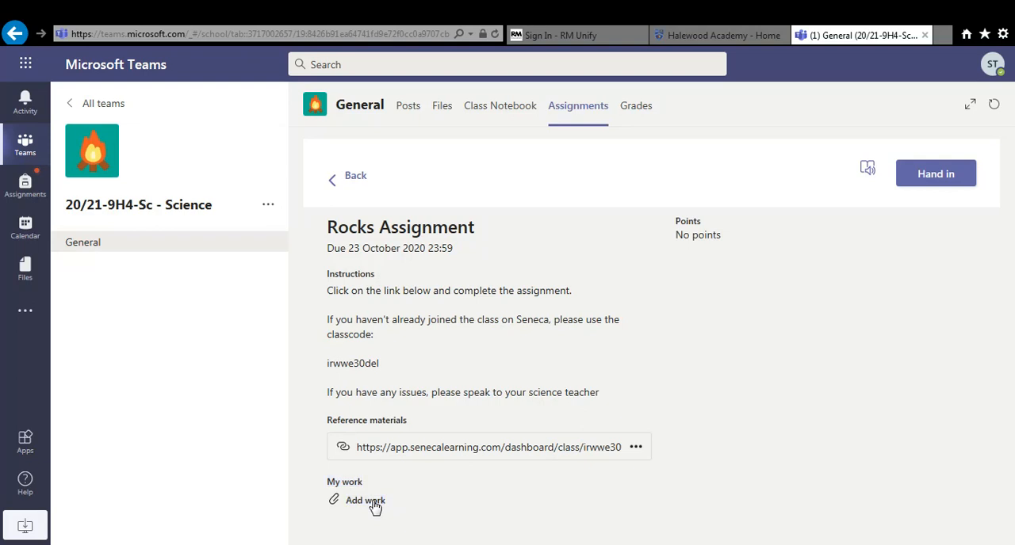
Step: Upload Conduction.pptx from this device and add it under My work
{"action": "left_click", "coordinate": [365, 501]}
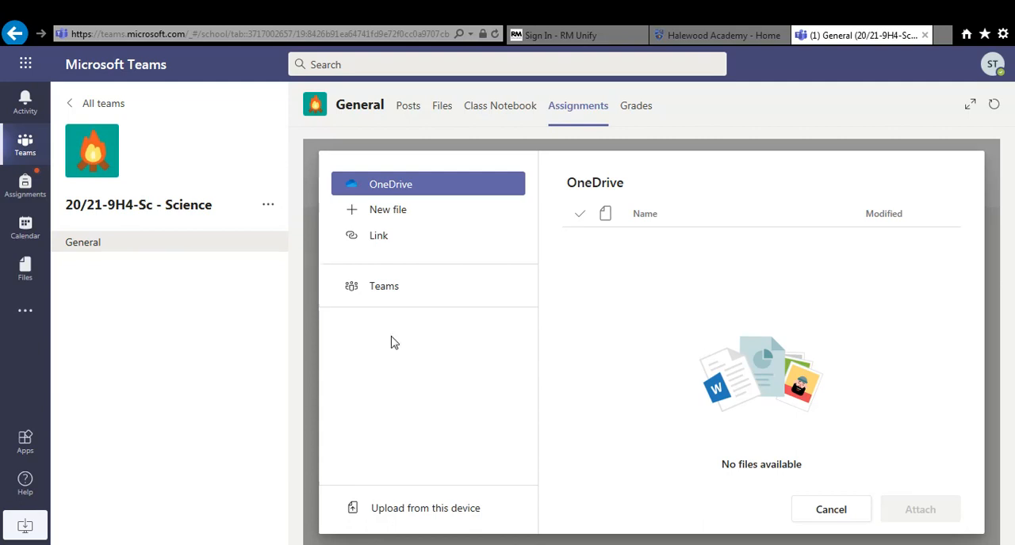
{"action": "left_click", "coordinate": [425, 508]}
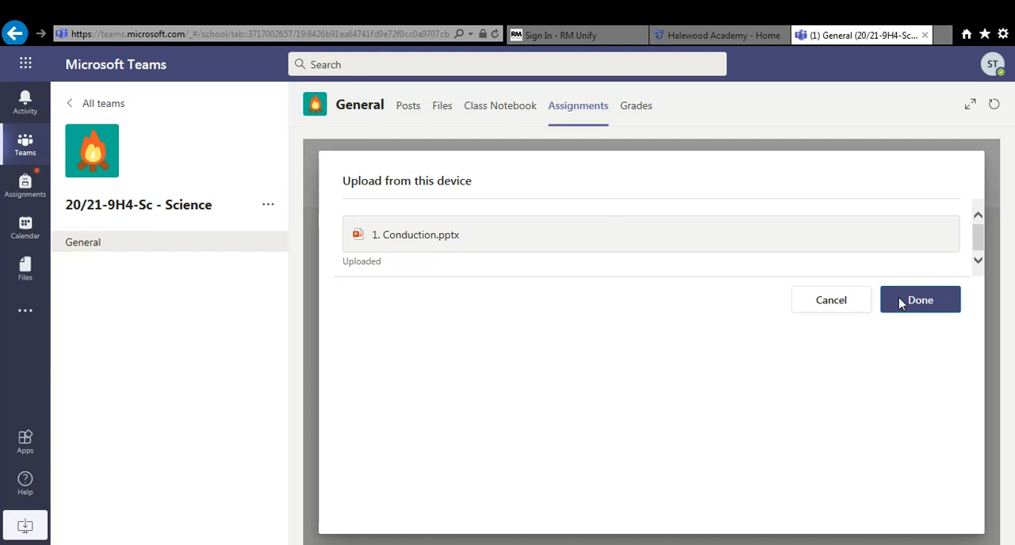
{"action": "left_click", "coordinate": [919, 300]}
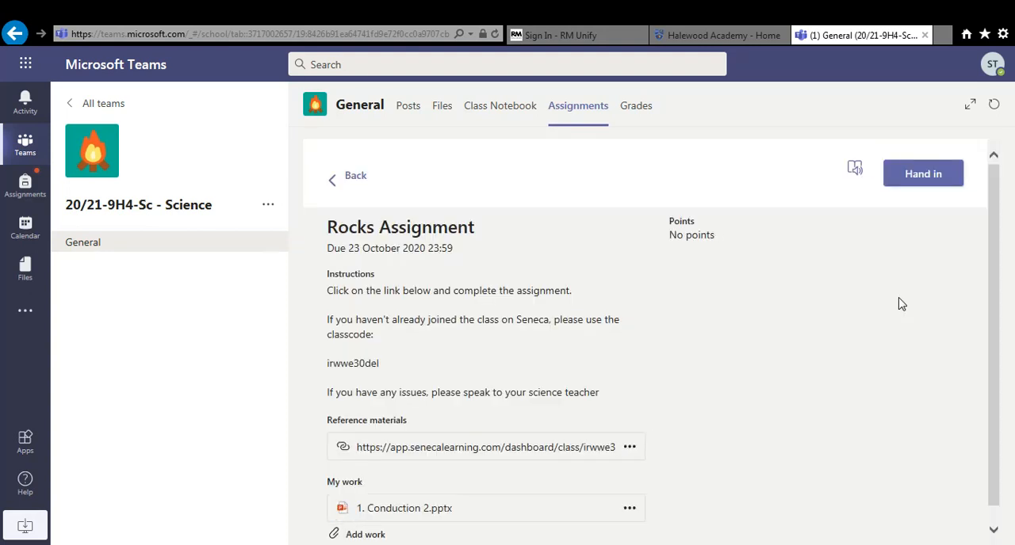
{"action": "mouse_move", "coordinate": [992, 276]}
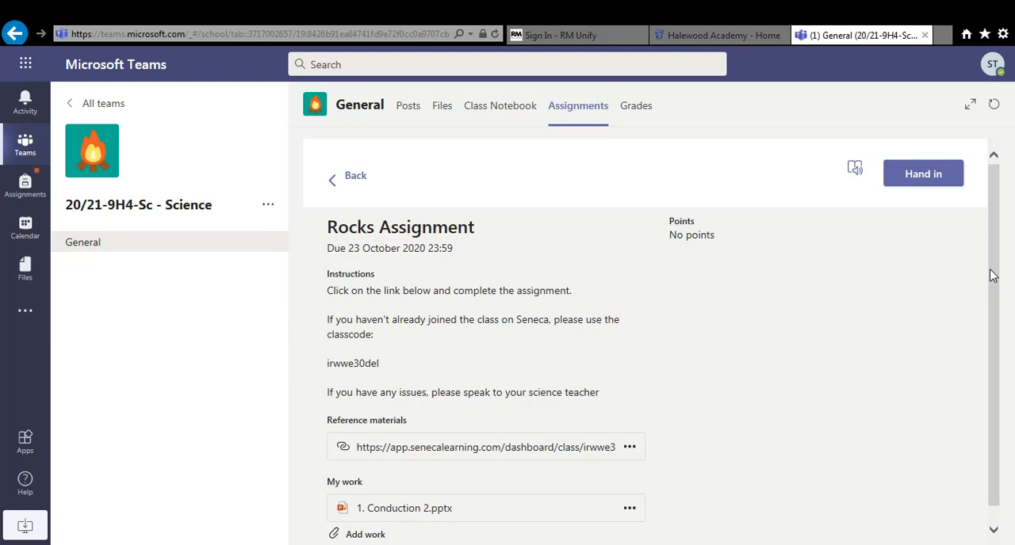
{"action": "scroll", "scroll_direction": "down", "scroll_amount": 3}
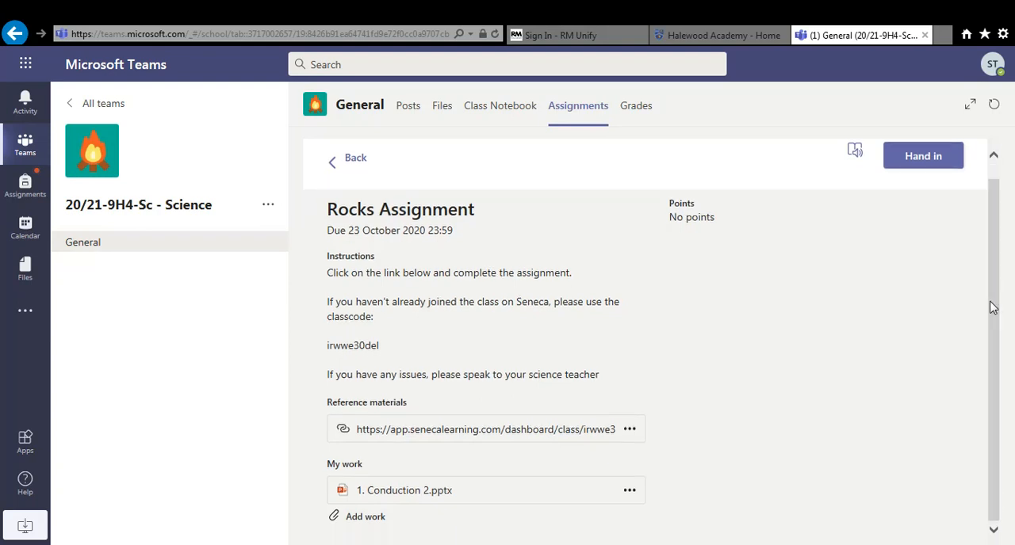
{"action": "mouse_move", "coordinate": [897, 334]}
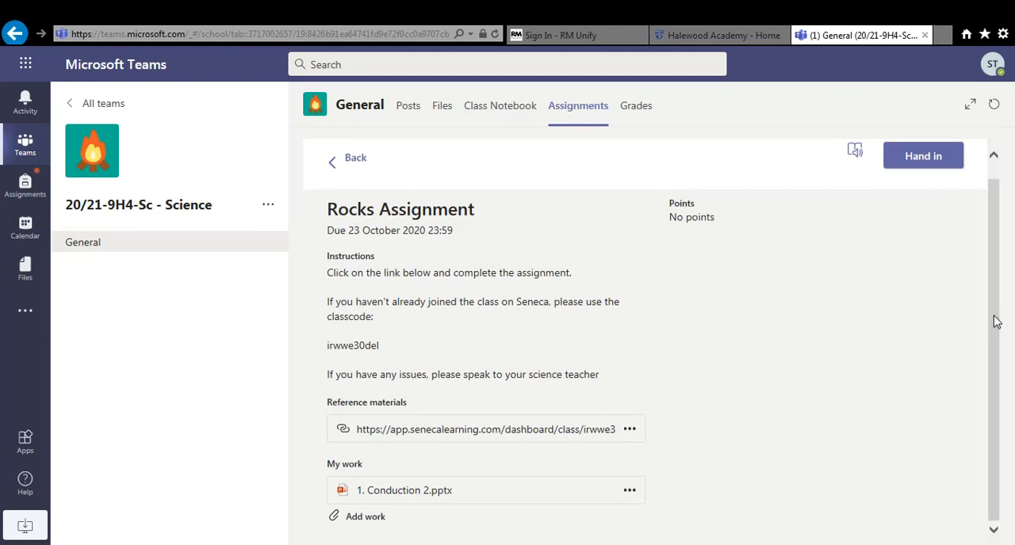
{"action": "mouse_move", "coordinate": [583, 494]}
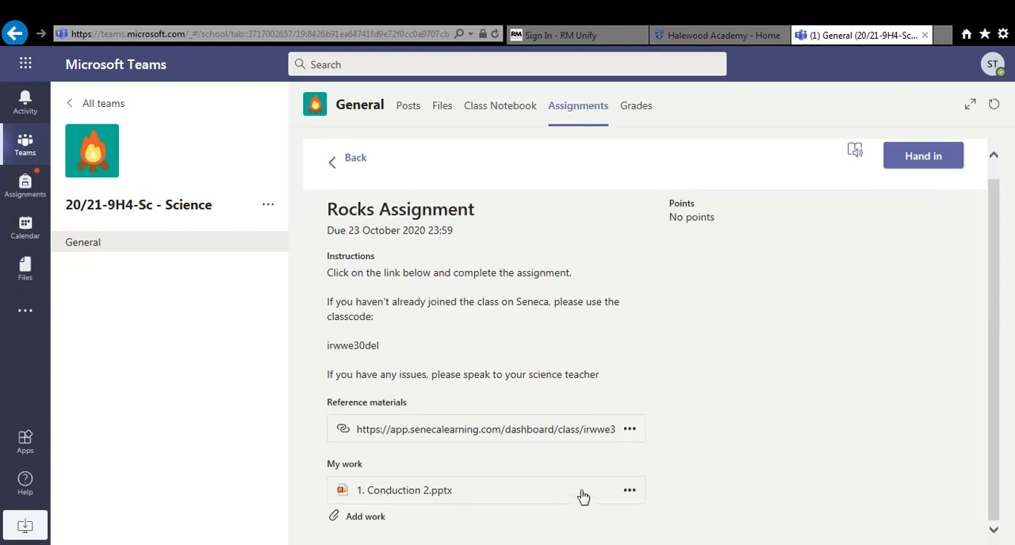
{"action": "mouse_move", "coordinate": [831, 370]}
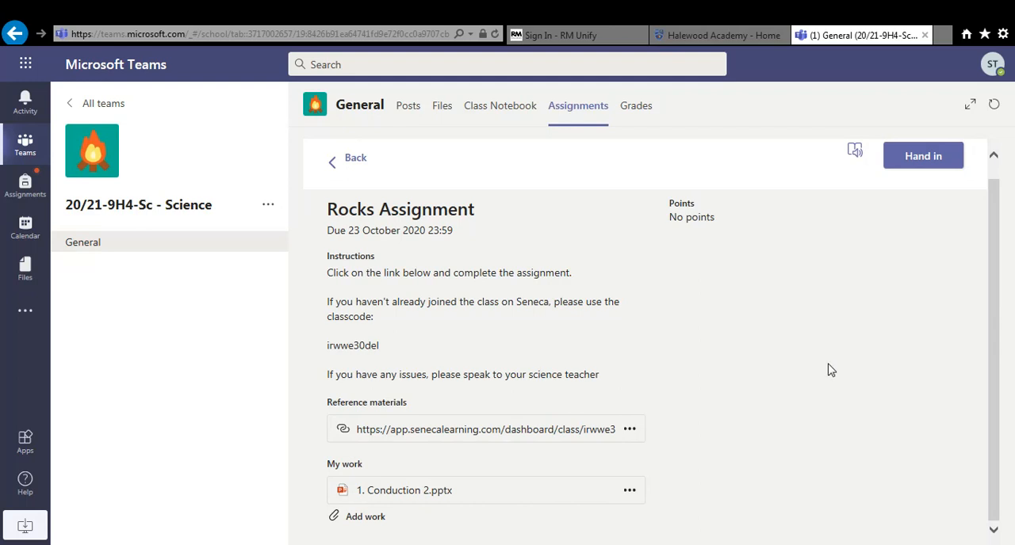
{"action": "mouse_move", "coordinate": [567, 441]}
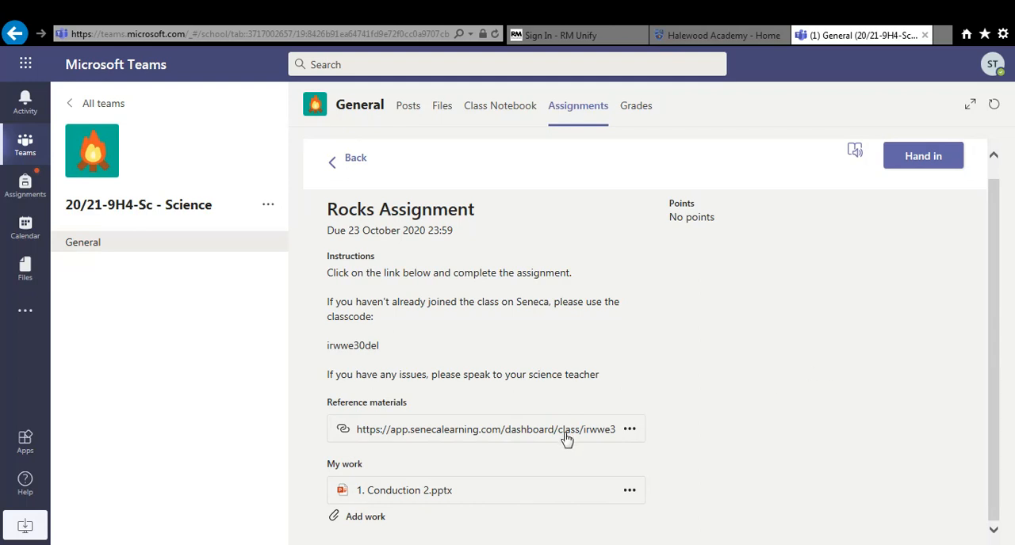
{"action": "mouse_move", "coordinate": [539, 436]}
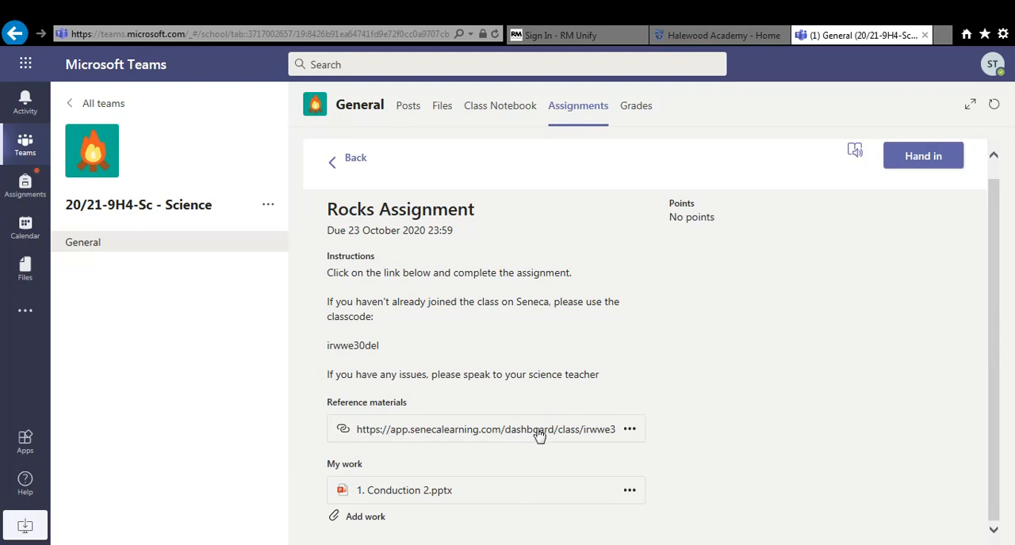
{"action": "mouse_move", "coordinate": [771, 339]}
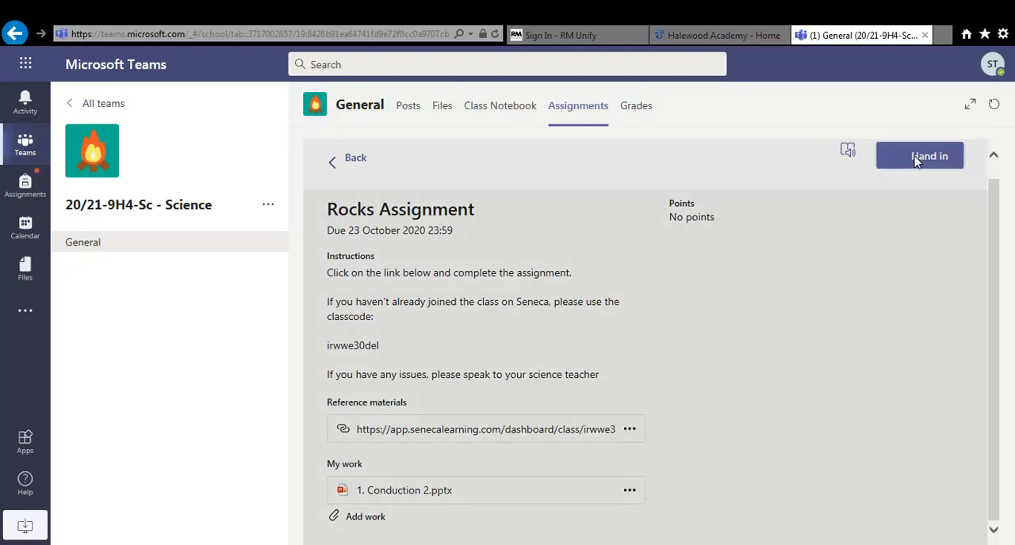
Step: Hand in the Rocks Assignment with the Conduction file attached
{"action": "left_click", "coordinate": [919, 155]}
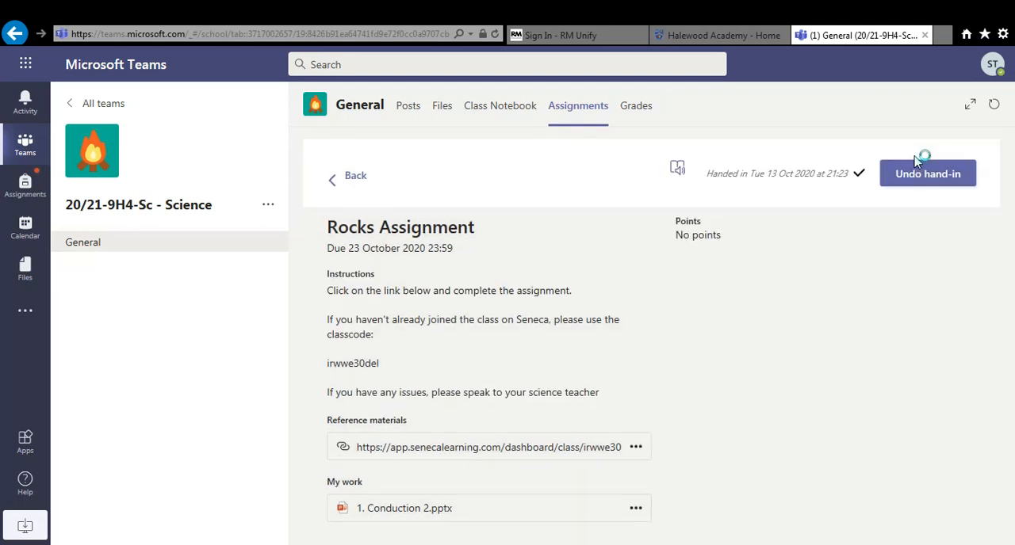
{"action": "mouse_move", "coordinate": [497, 500]}
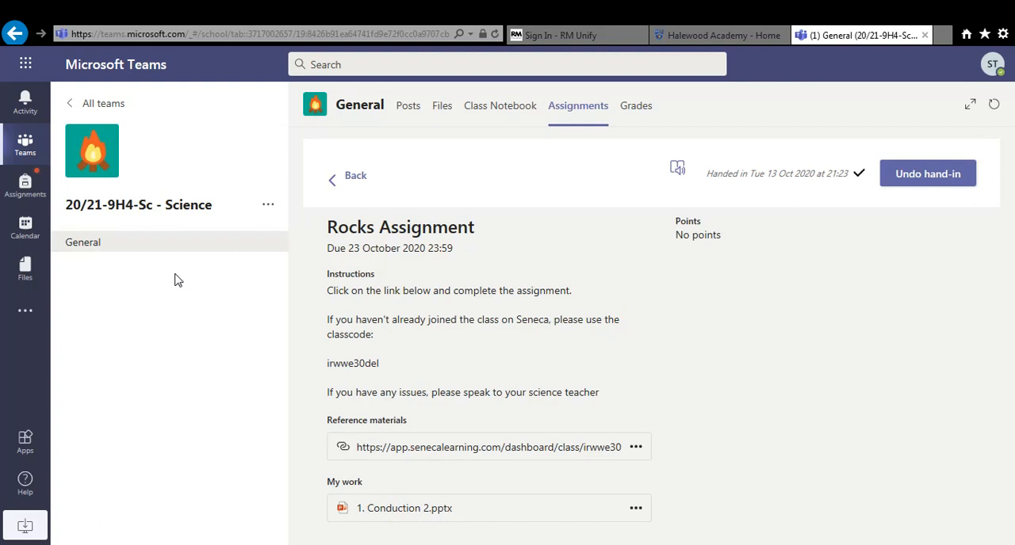
{"action": "mouse_move", "coordinate": [25, 144]}
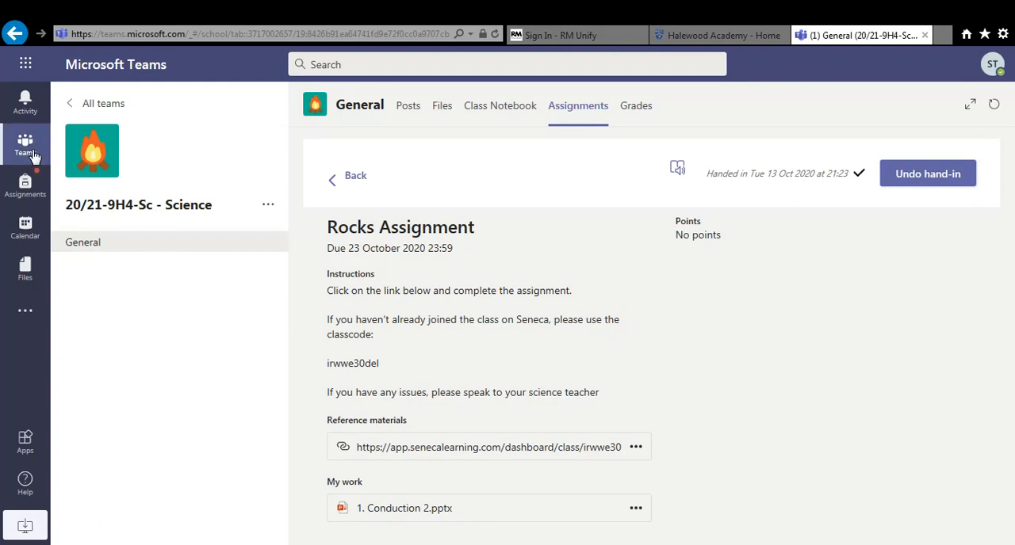
Step: Return to the class teams grid, then switch to the Halewood Academy website
{"action": "left_click", "coordinate": [25, 144]}
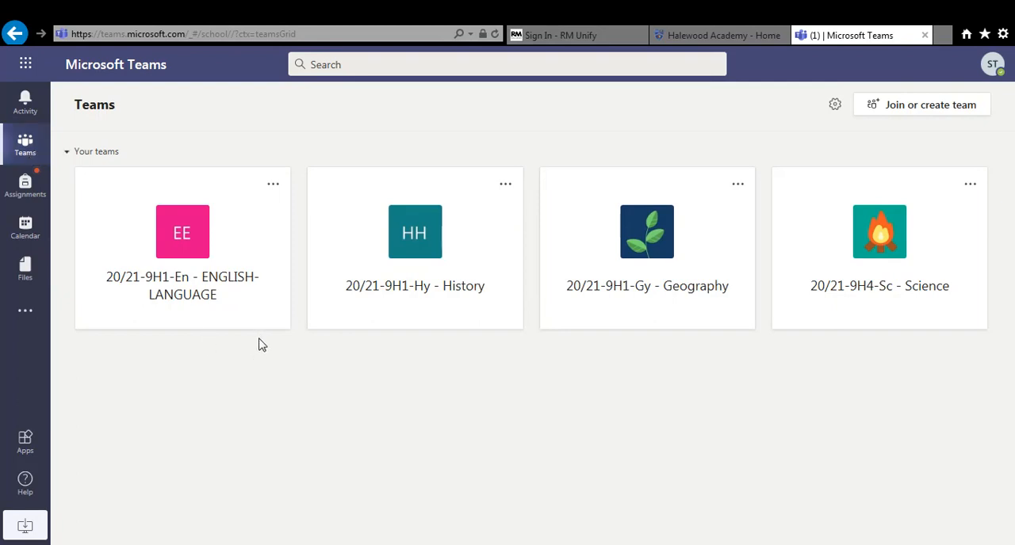
{"action": "mouse_move", "coordinate": [900, 293]}
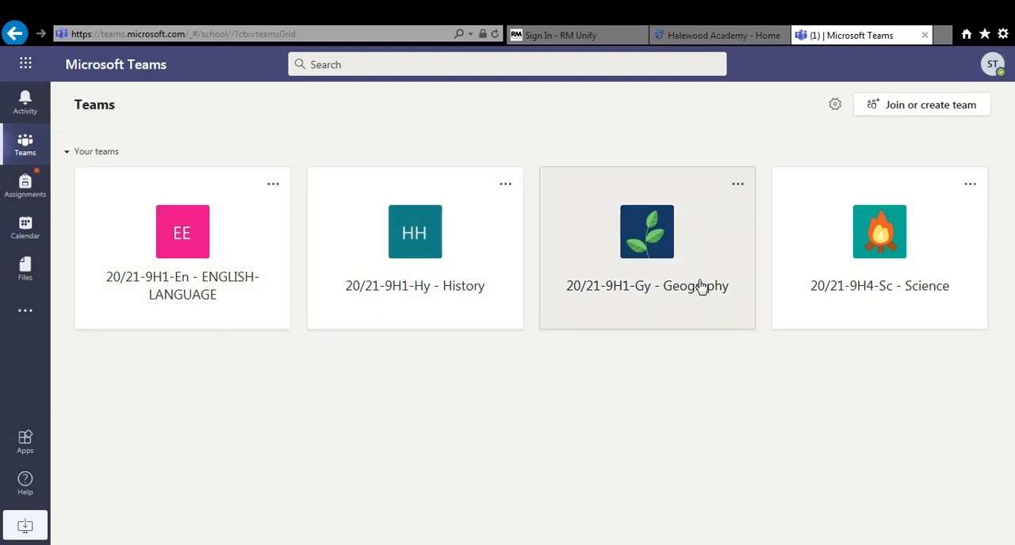
{"action": "mouse_move", "coordinate": [694, 497]}
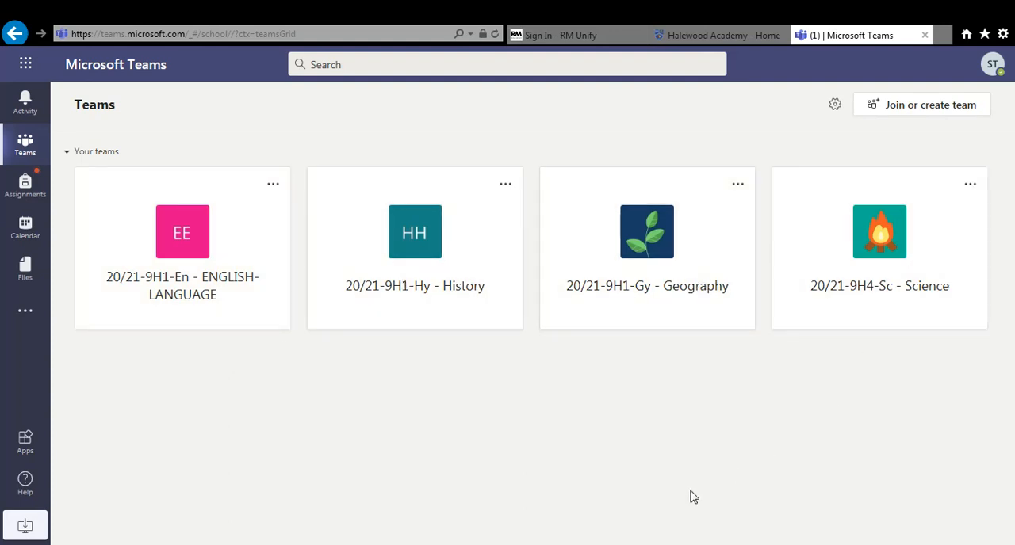
{"action": "mouse_move", "coordinate": [837, 388]}
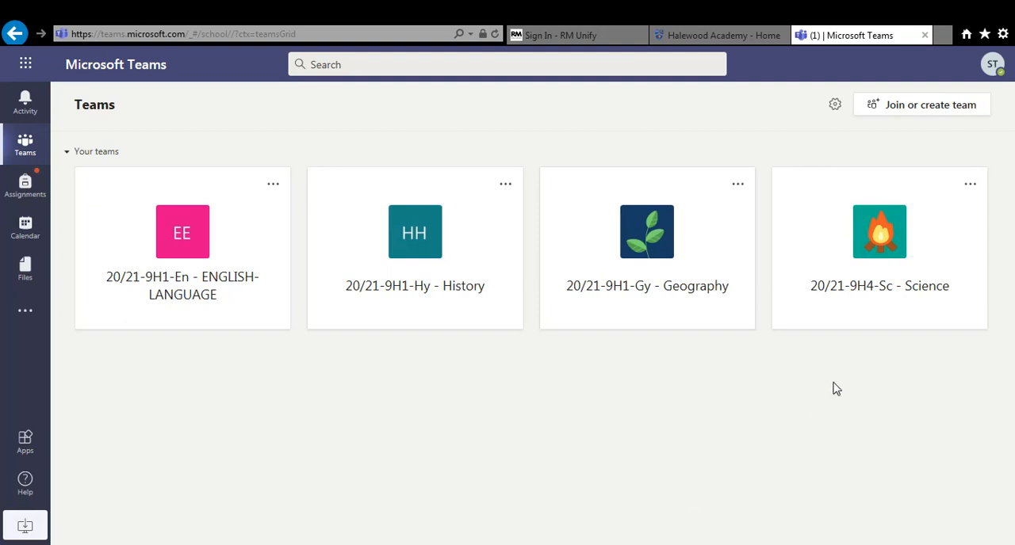
{"action": "mouse_move", "coordinate": [346, 251]}
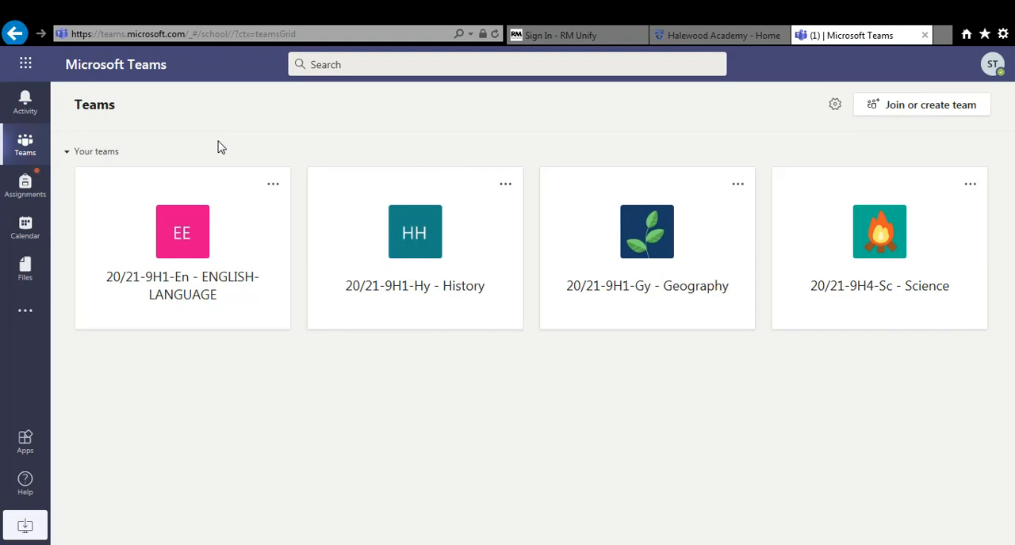
{"action": "left_click", "coordinate": [716, 34]}
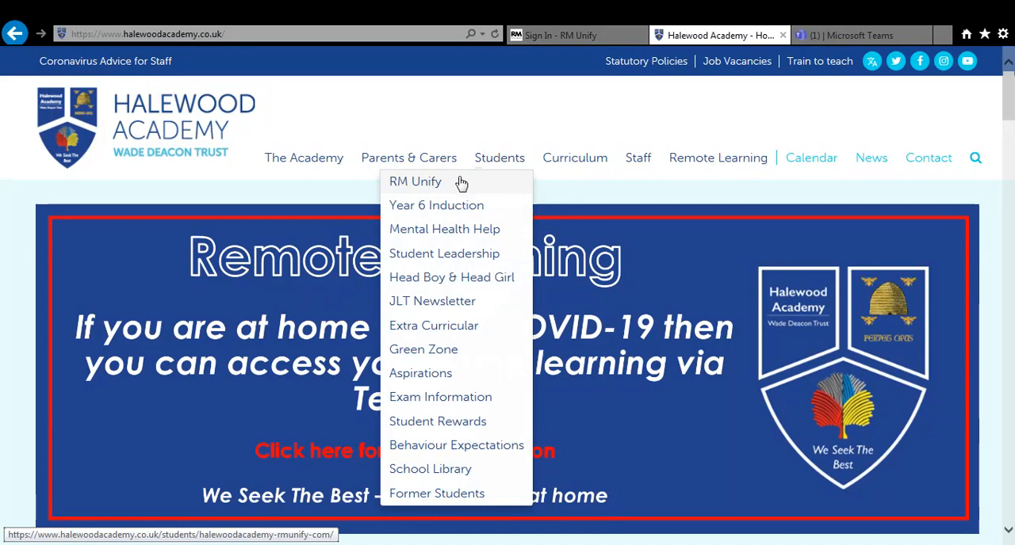
{"action": "left_click", "coordinate": [415, 181]}
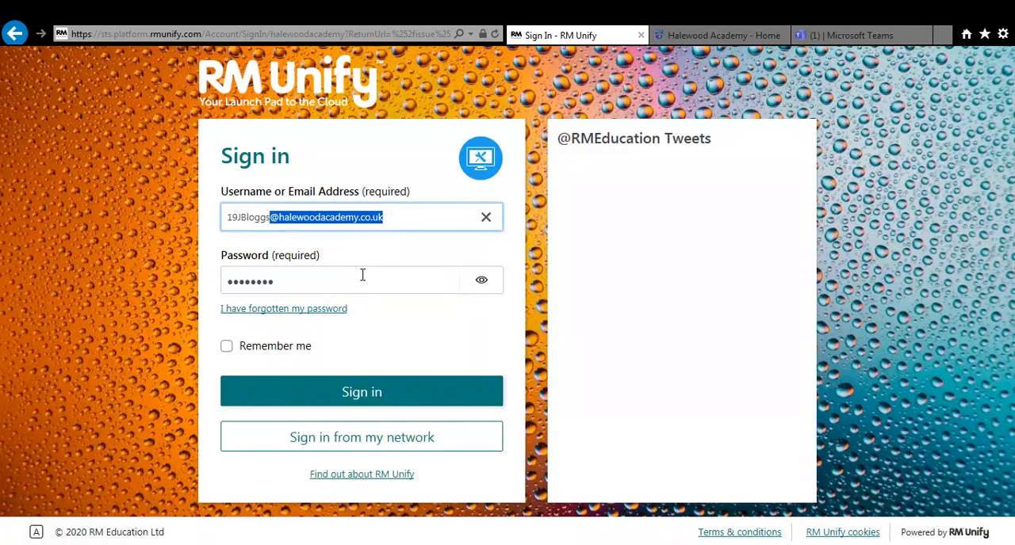
{"action": "left_click", "coordinate": [859, 35]}
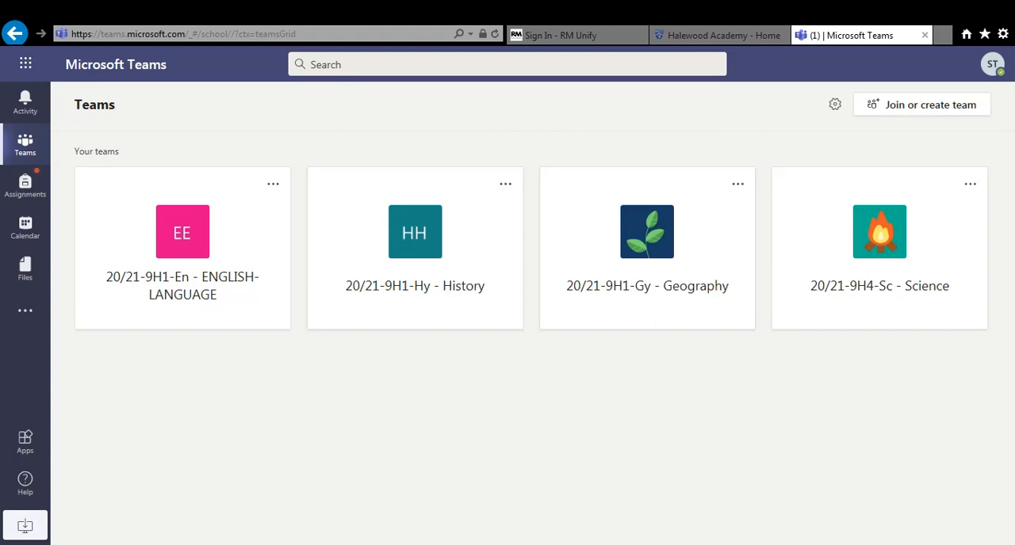
Step: From Halewood Academy's Remote Learning page, load the Parent/Student User Guide for Teams PDF
{"action": "left_click", "coordinate": [717, 34]}
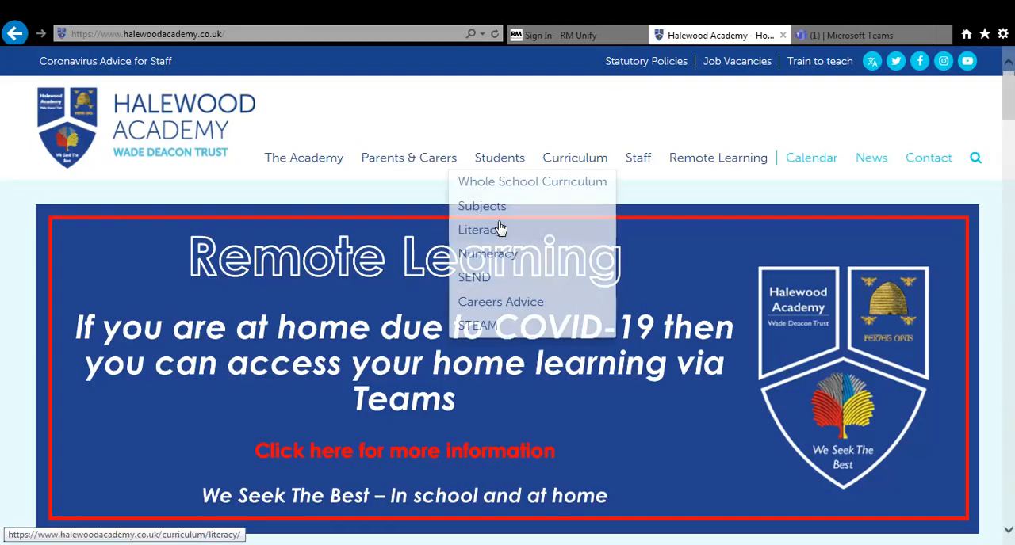
{"action": "left_click", "coordinate": [717, 157]}
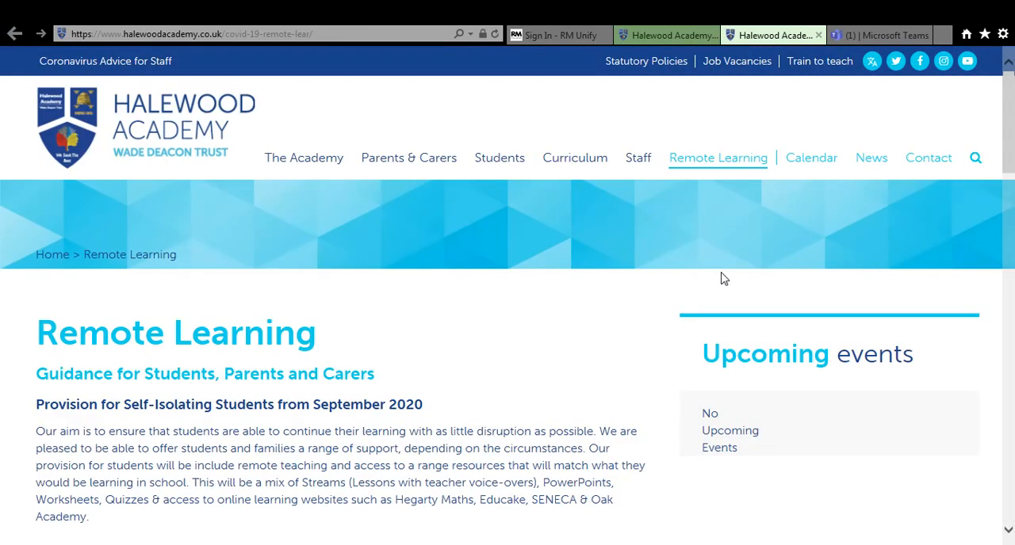
{"action": "scroll", "scroll_direction": "down", "scroll_amount": 3}
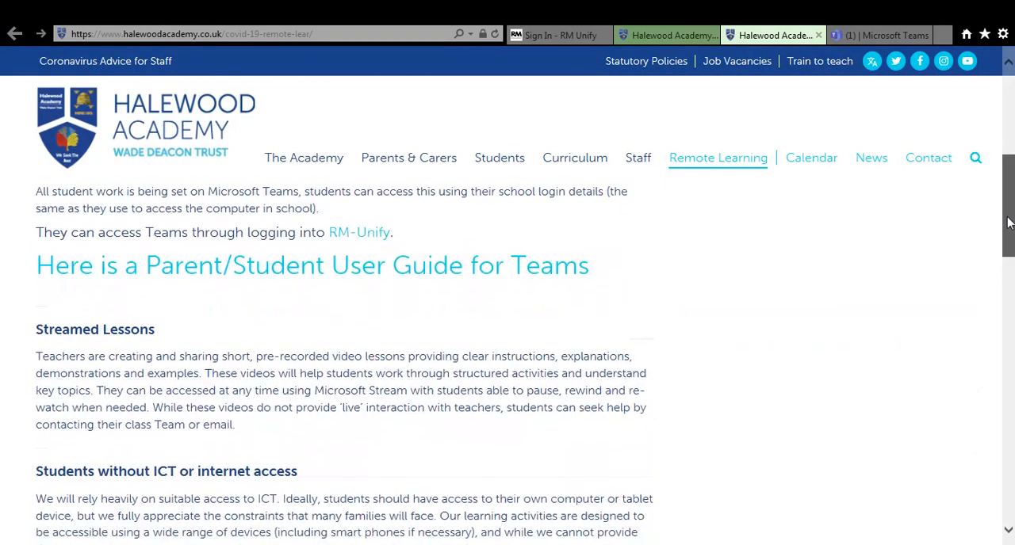
{"action": "mouse_move", "coordinate": [511, 266]}
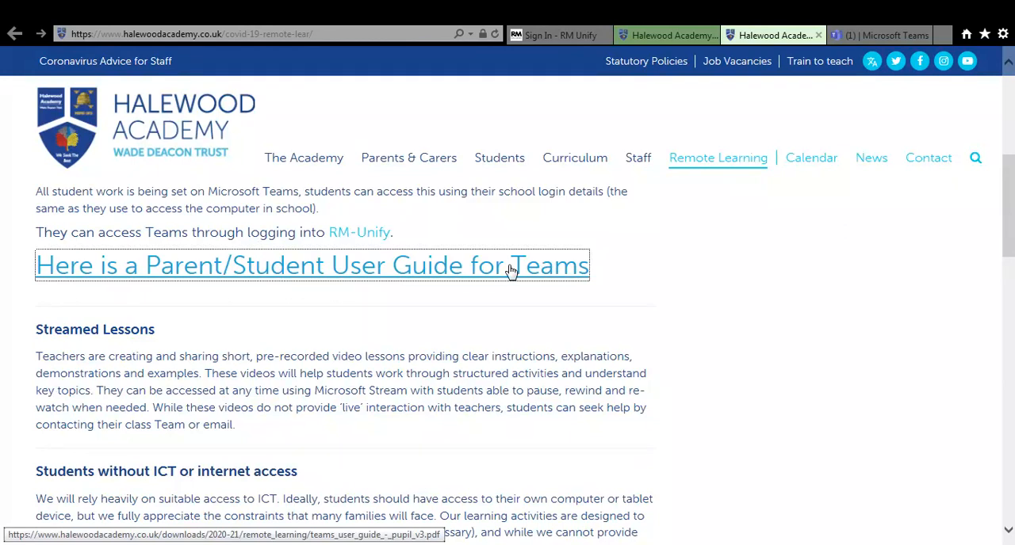
{"action": "left_click", "coordinate": [313, 265]}
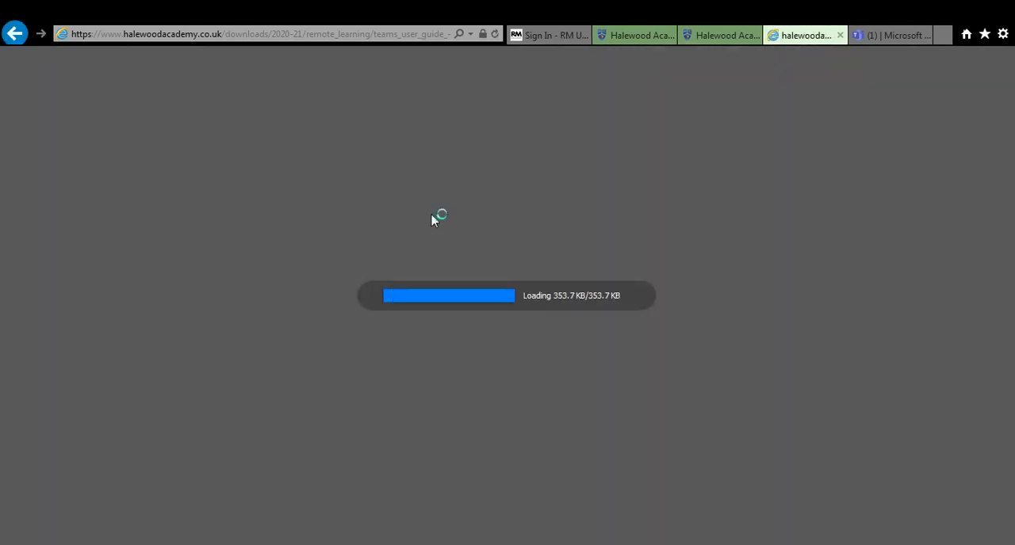
{"action": "mouse_move", "coordinate": [330, 235]}
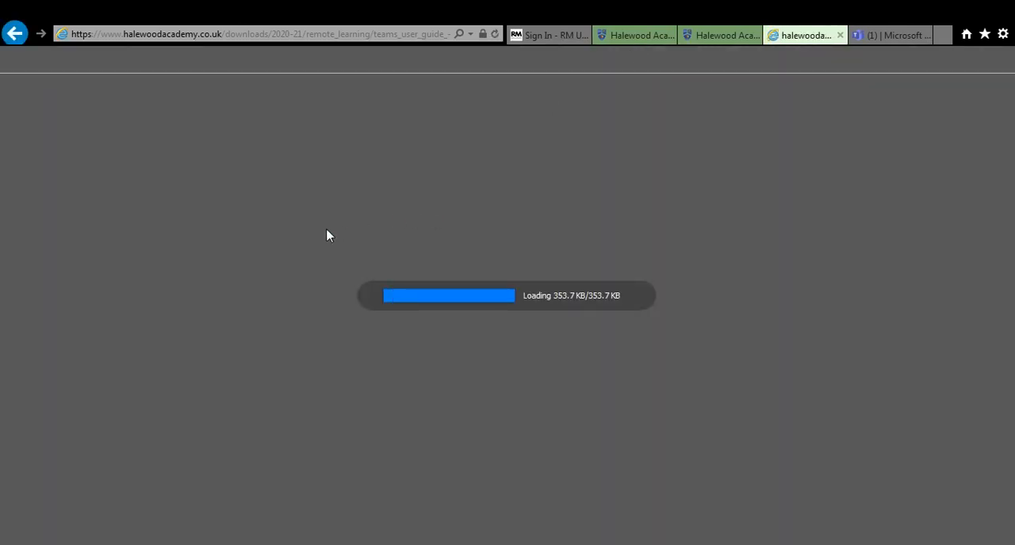